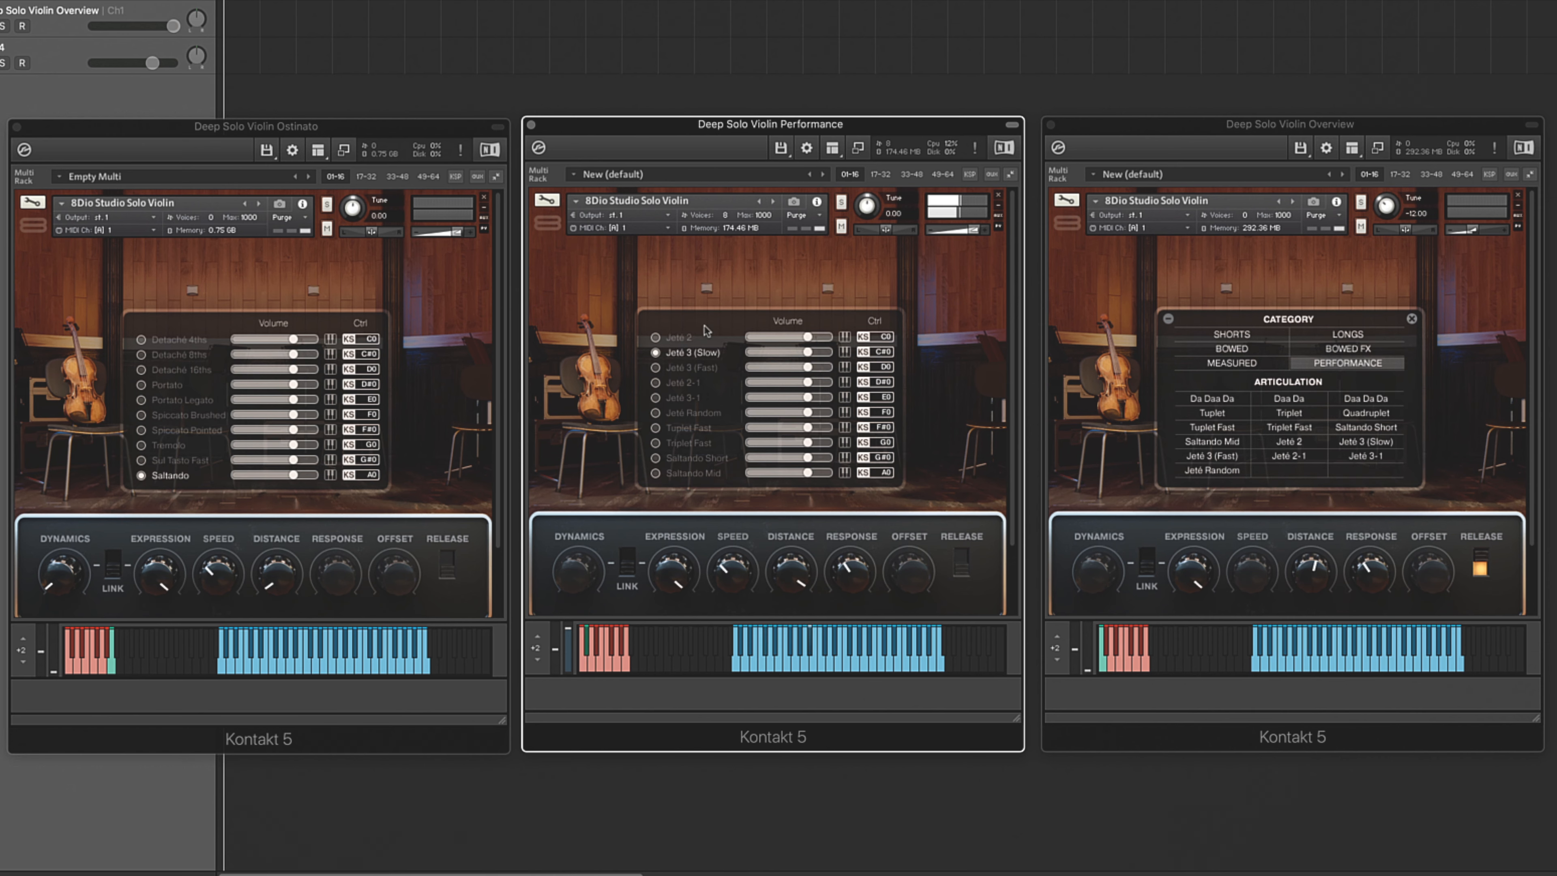
Audition Jeté 3 (Fast), Jeté 2-1, Jeté 3-1 and Jeté Random in turn
{"action": "left_click", "coordinate": [686, 367]}
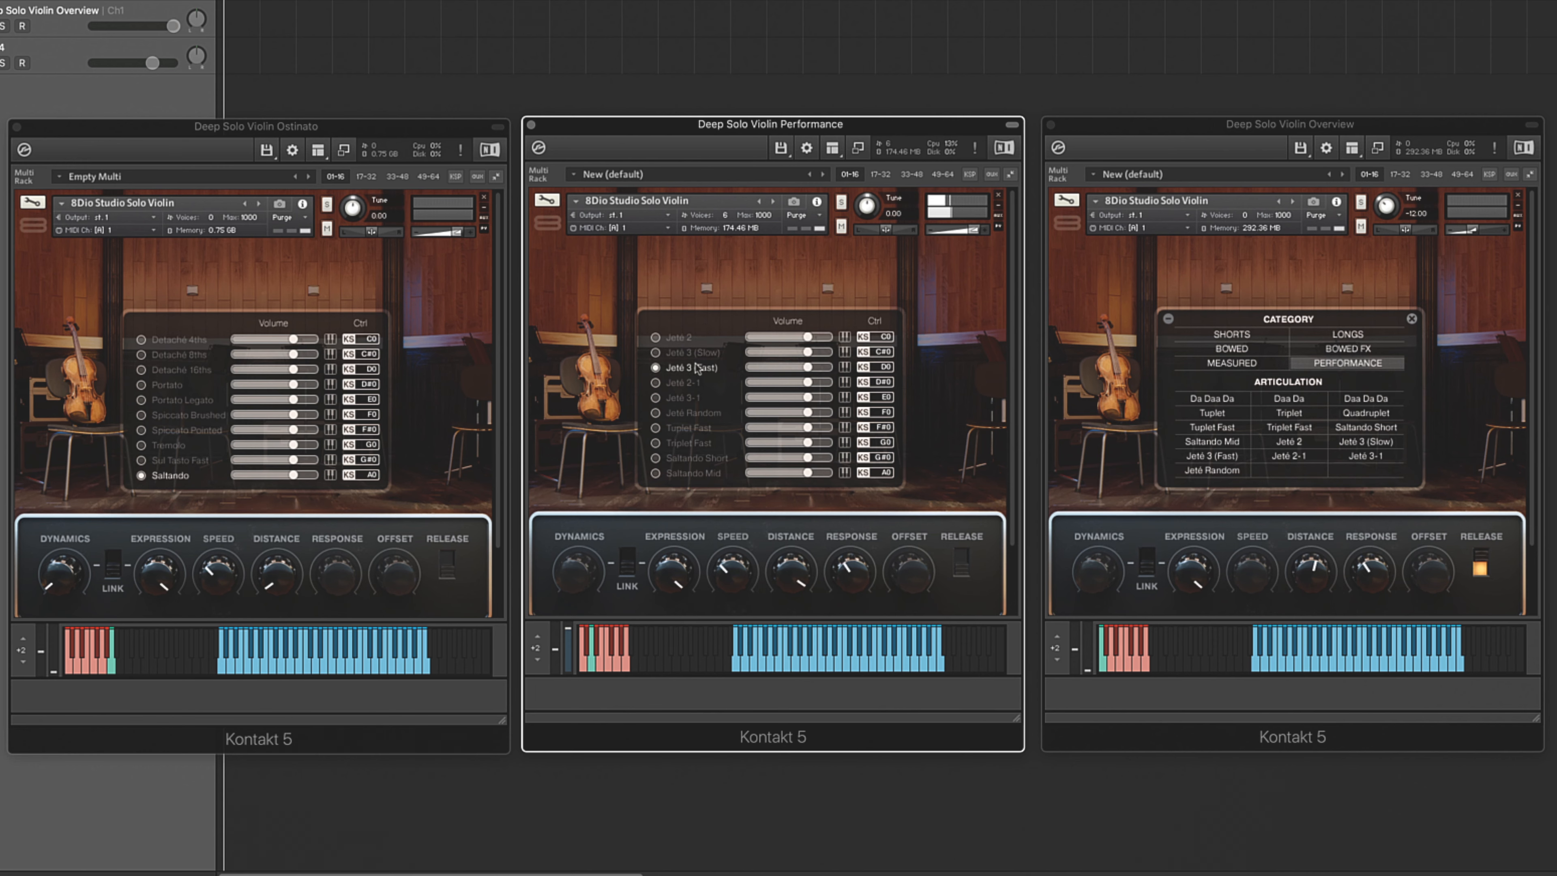
{"action": "left_click", "coordinate": [655, 384]}
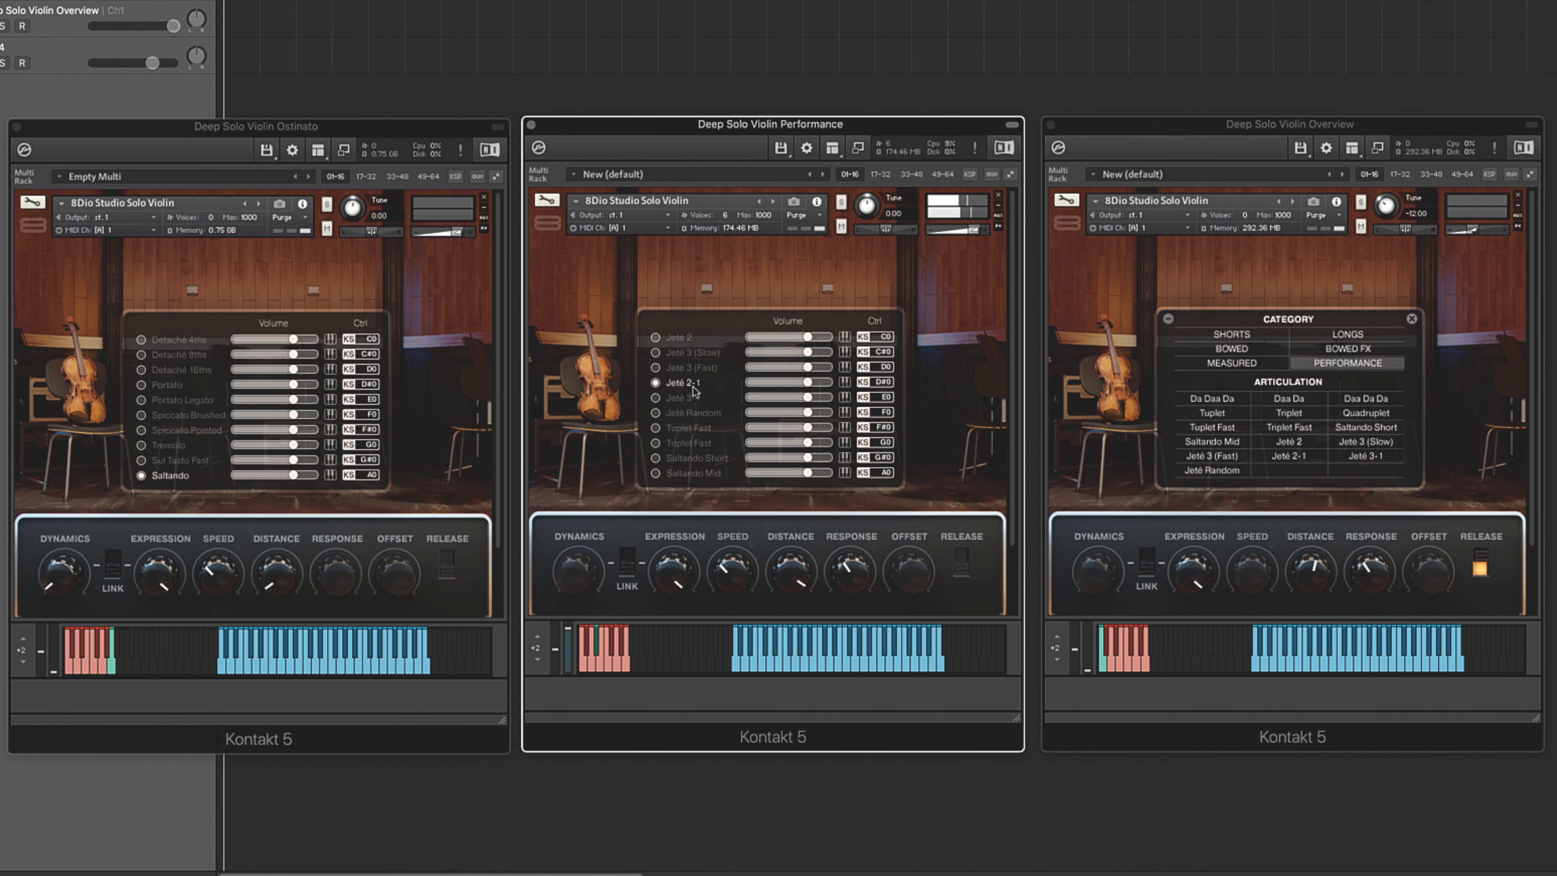
{"action": "left_click", "coordinate": [679, 397]}
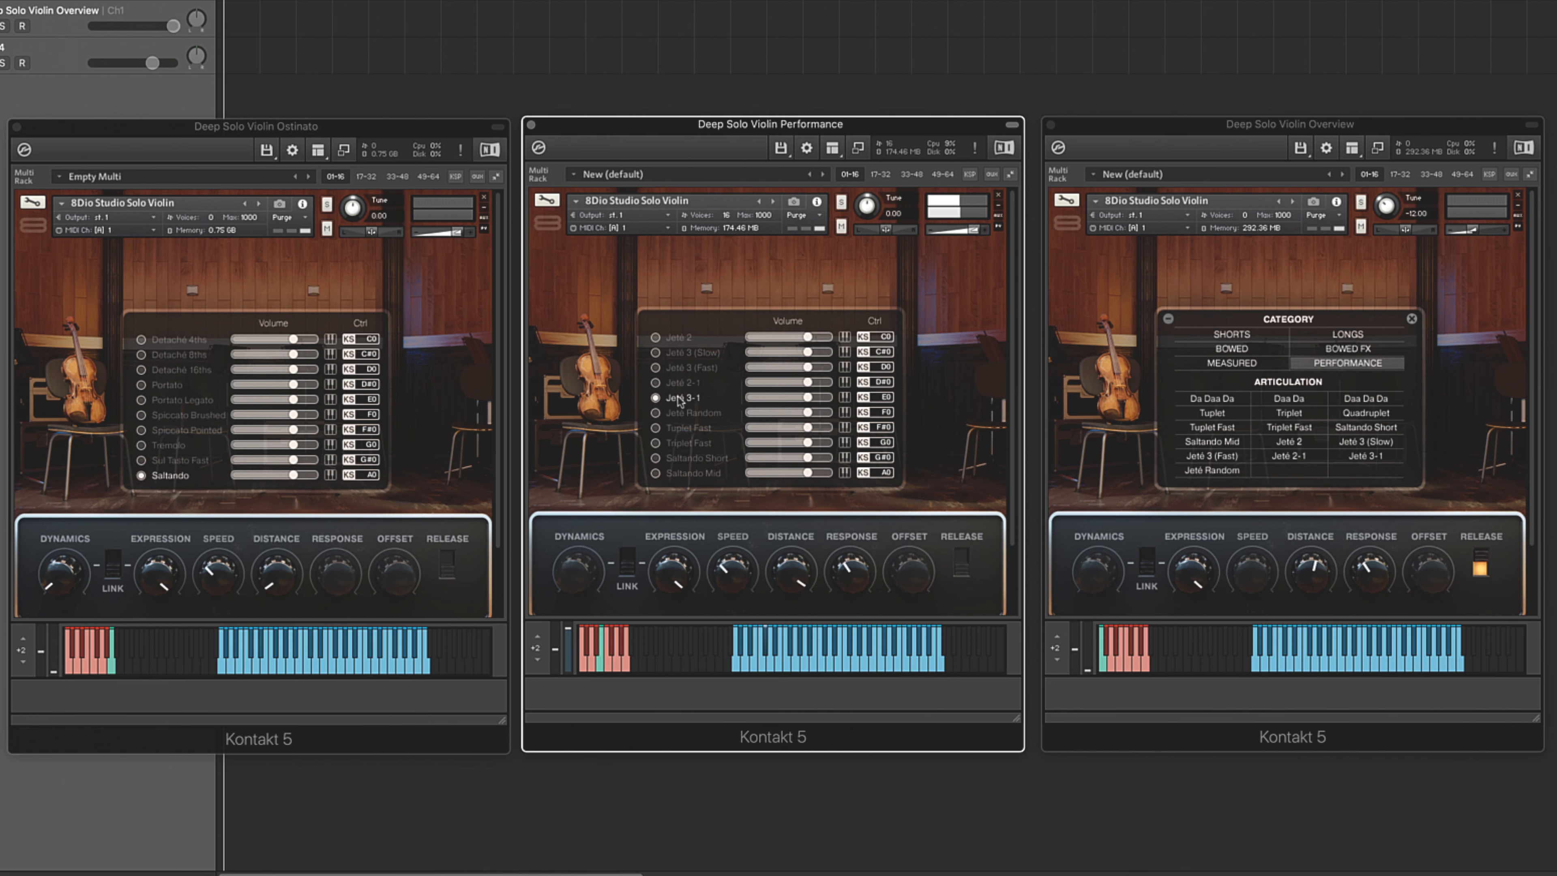
{"action": "left_click", "coordinate": [656, 413]}
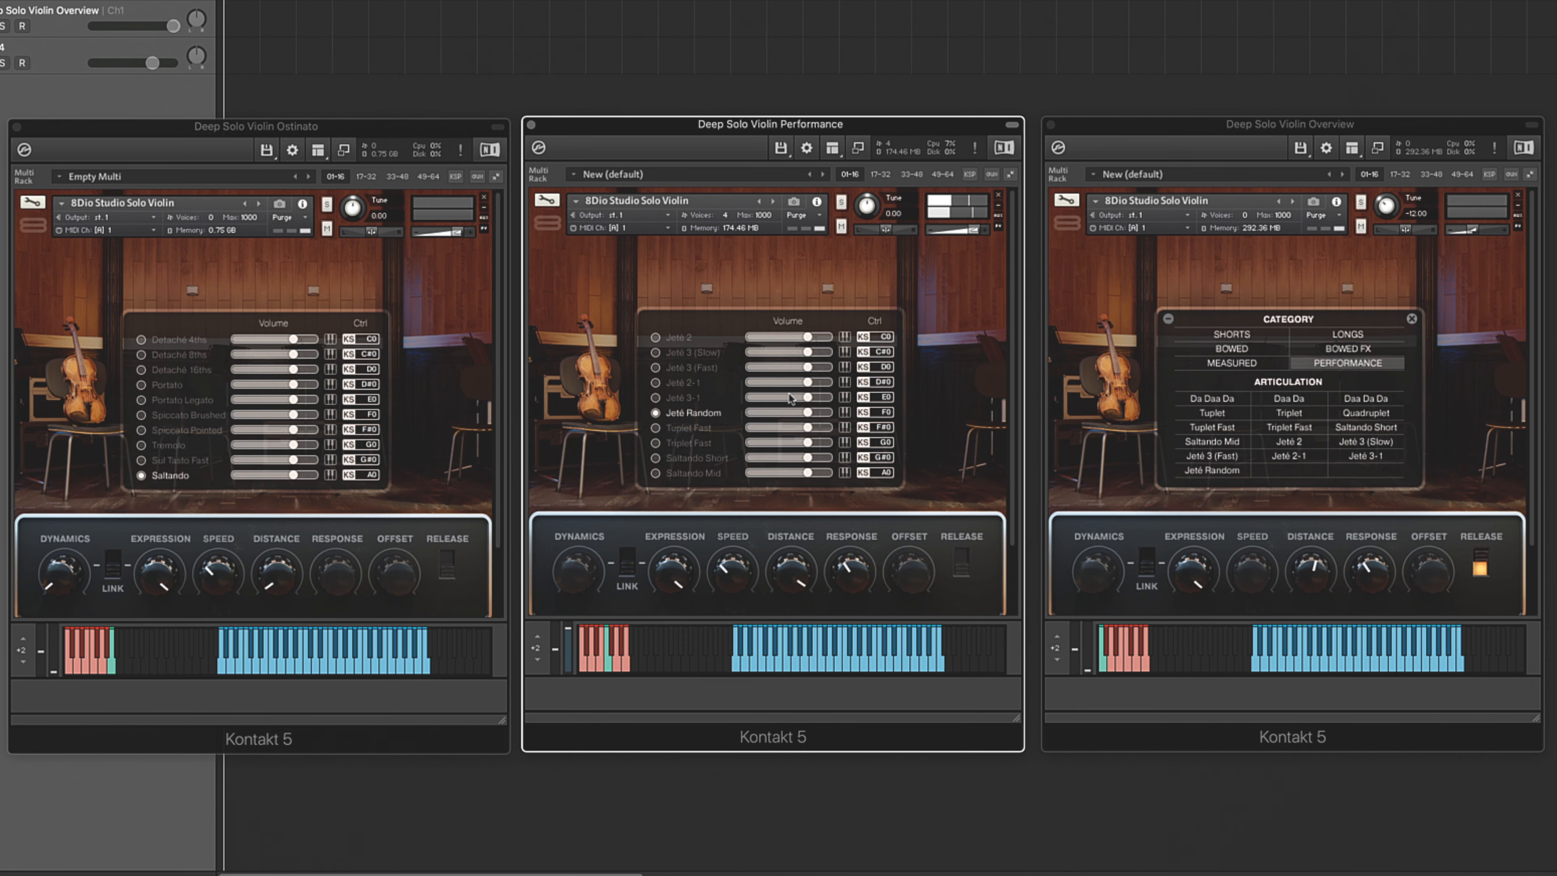